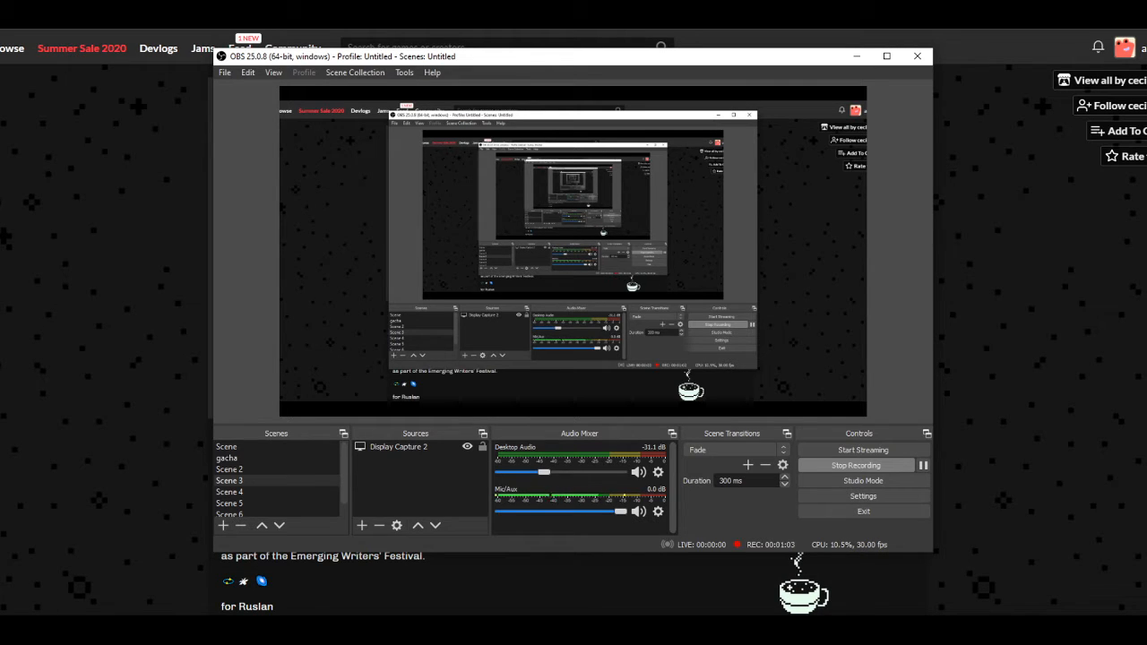
Minimize OBS Studio so the Under a Star Called Sun itch.io page is visible
{"action": "left_click", "coordinate": [917, 55]}
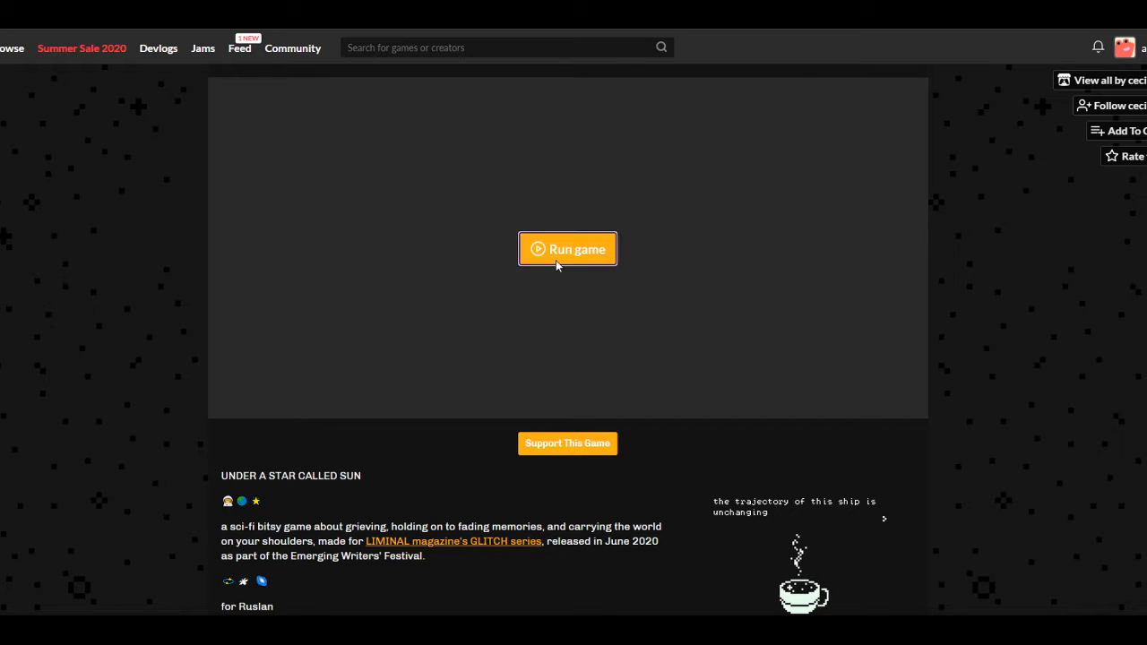
Run Under a Star Called Sun so its title screen loads in the game frame
{"action": "left_click", "coordinate": [566, 249]}
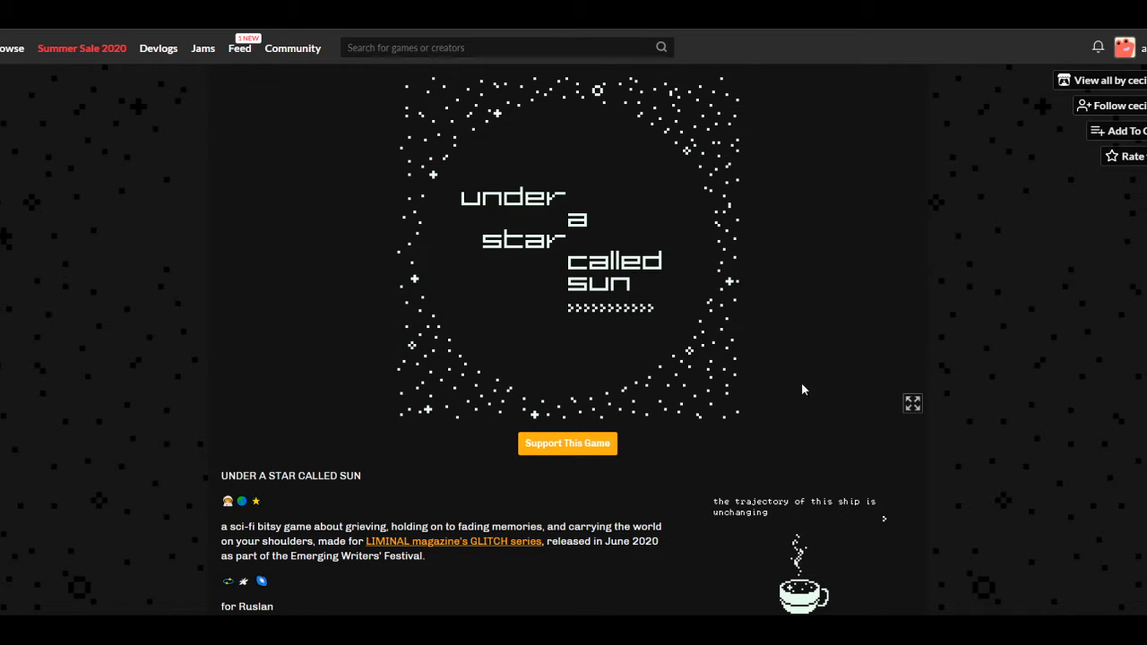
{"action": "mouse_move", "coordinate": [602, 290]}
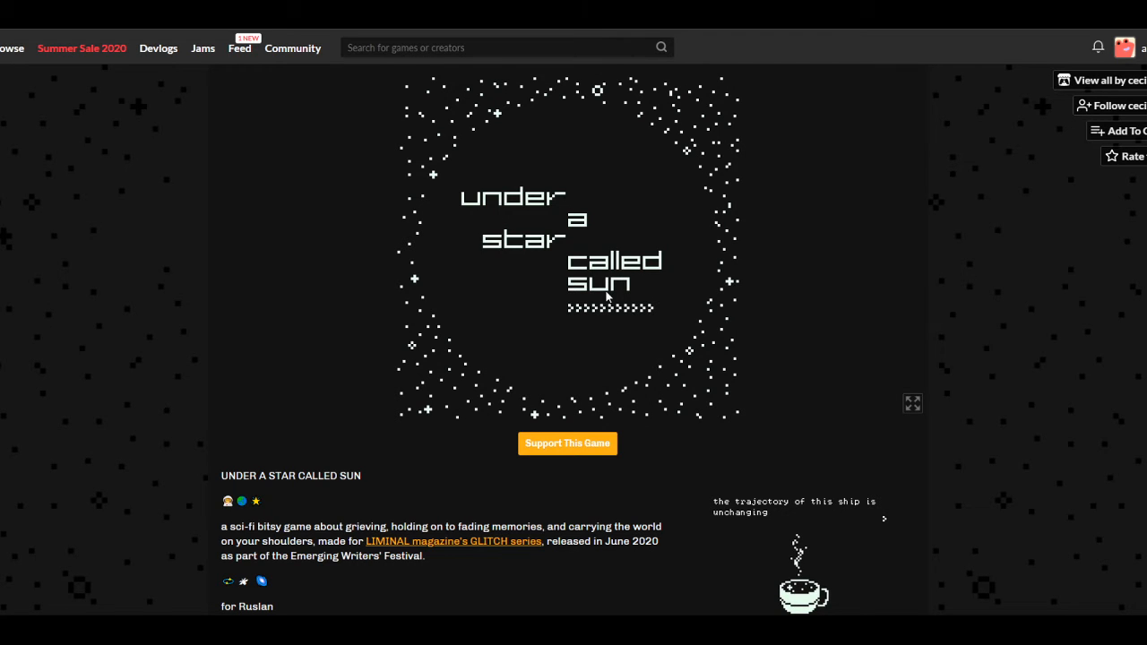
{"action": "mouse_move", "coordinate": [929, 265]}
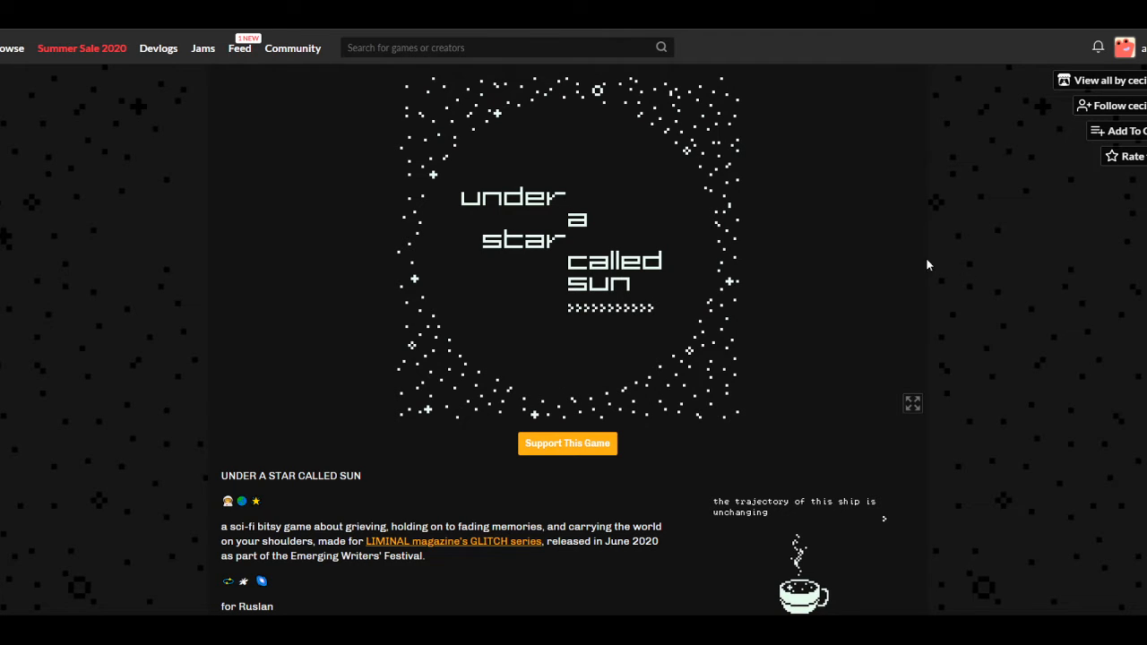
{"action": "right_click", "coordinate": [613, 414]}
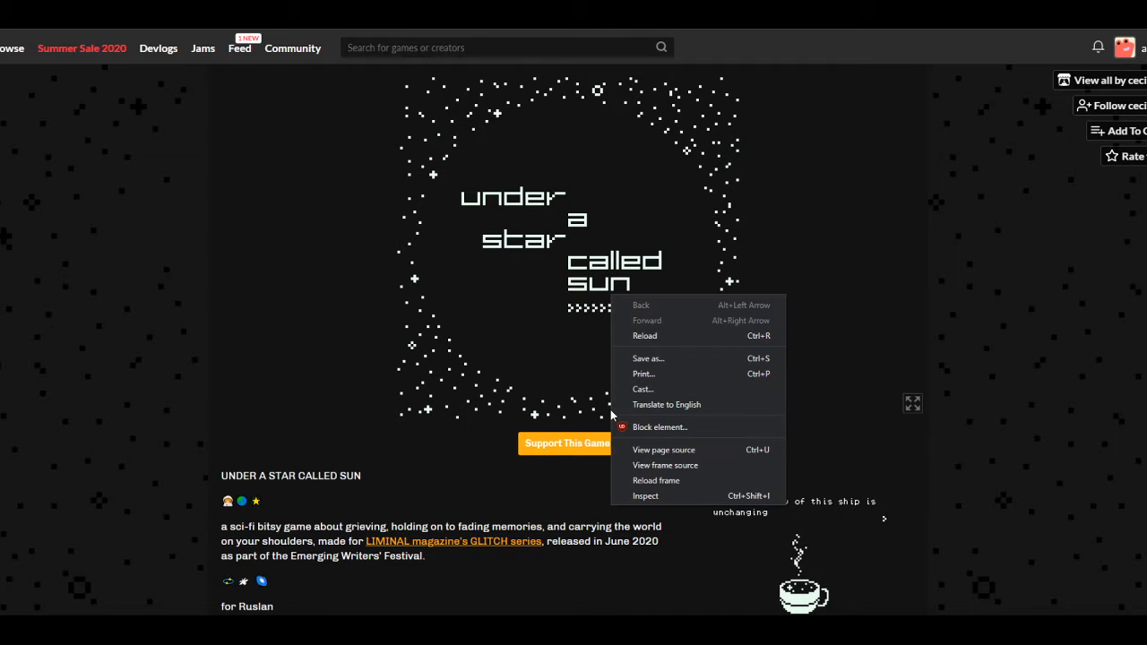
Switch the game embed to full-screen on the title screen
{"action": "left_click", "coordinate": [912, 401]}
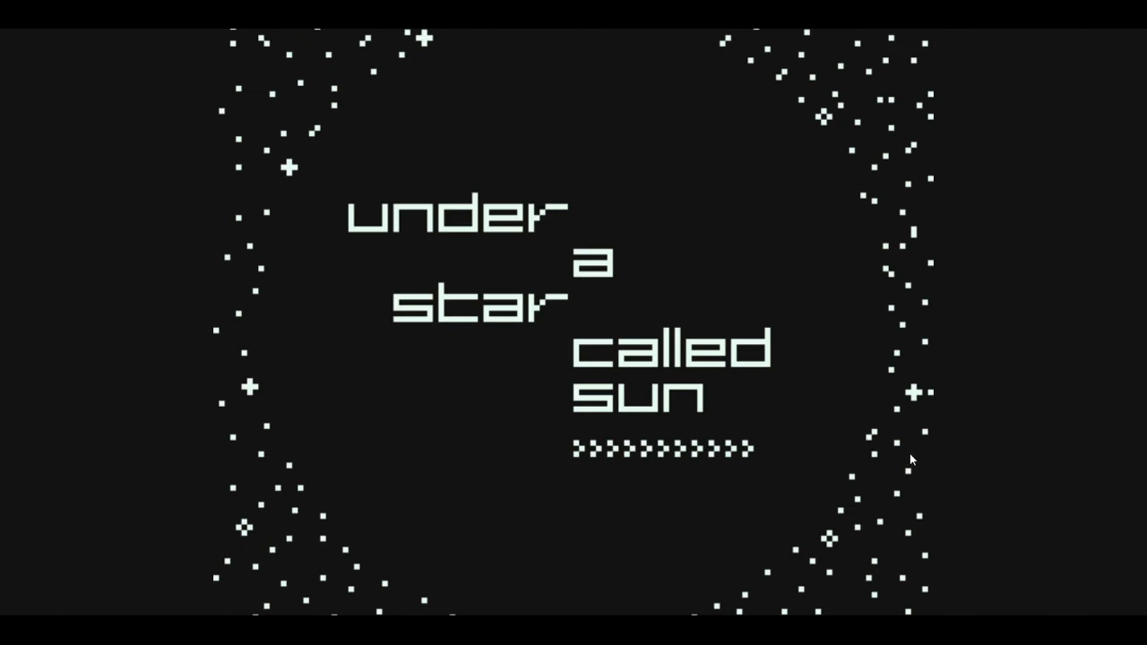
{"action": "mouse_move", "coordinate": [833, 362]}
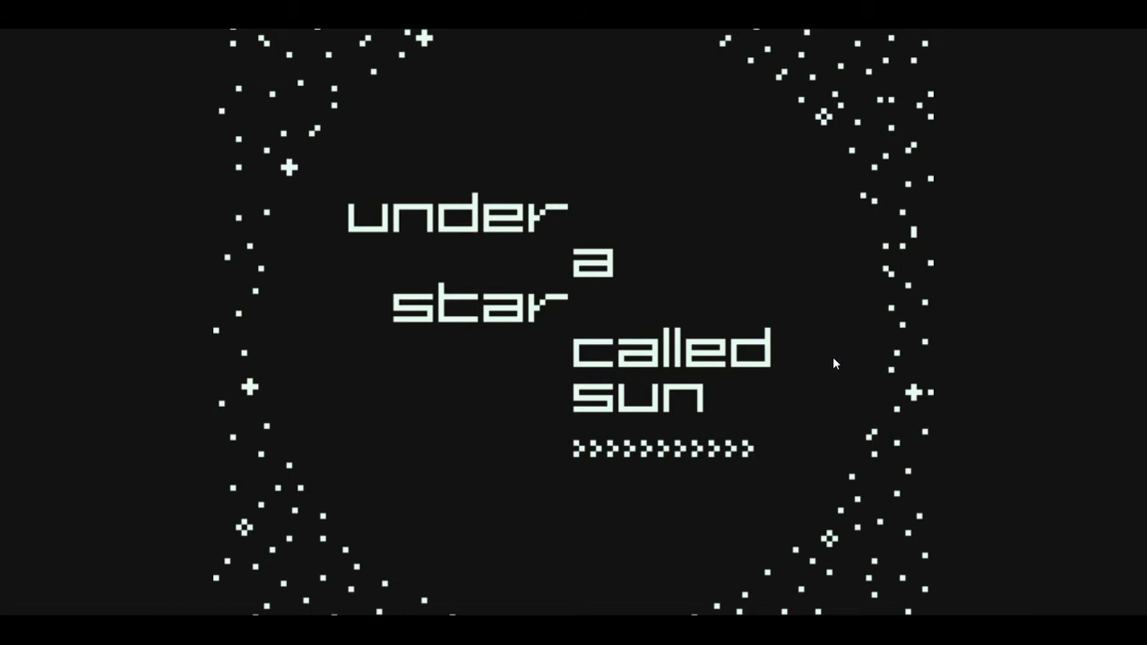
{"action": "mouse_move", "coordinate": [724, 457]}
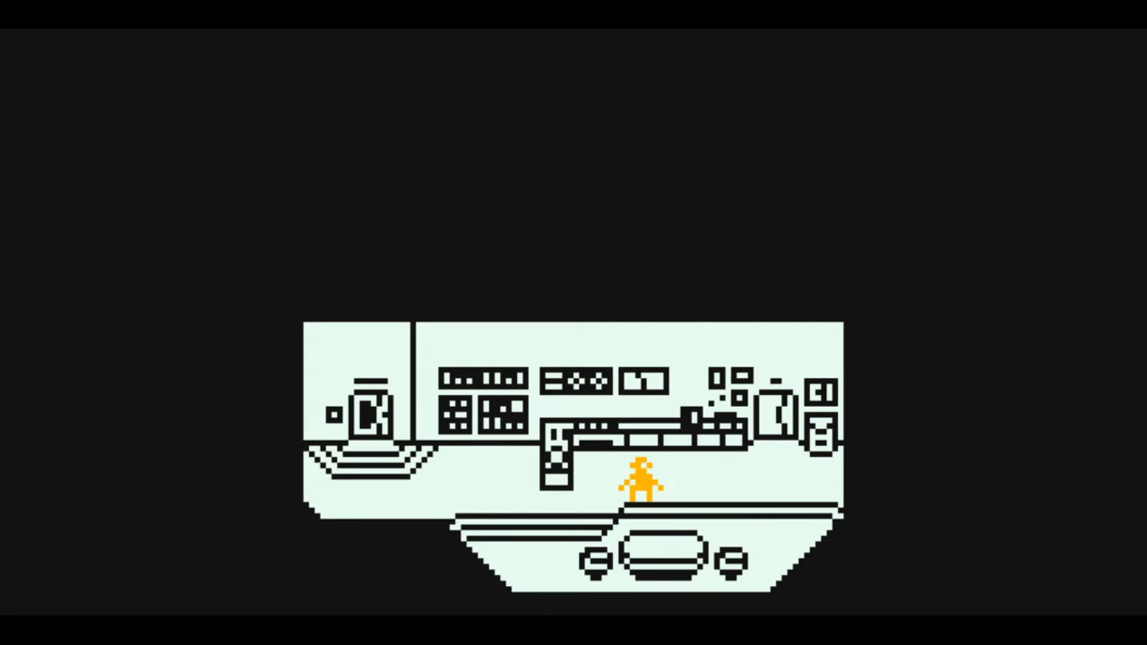
Walk the character rightward across the ship's control room with the arrow keys
{"action": "key", "text": "Right"}
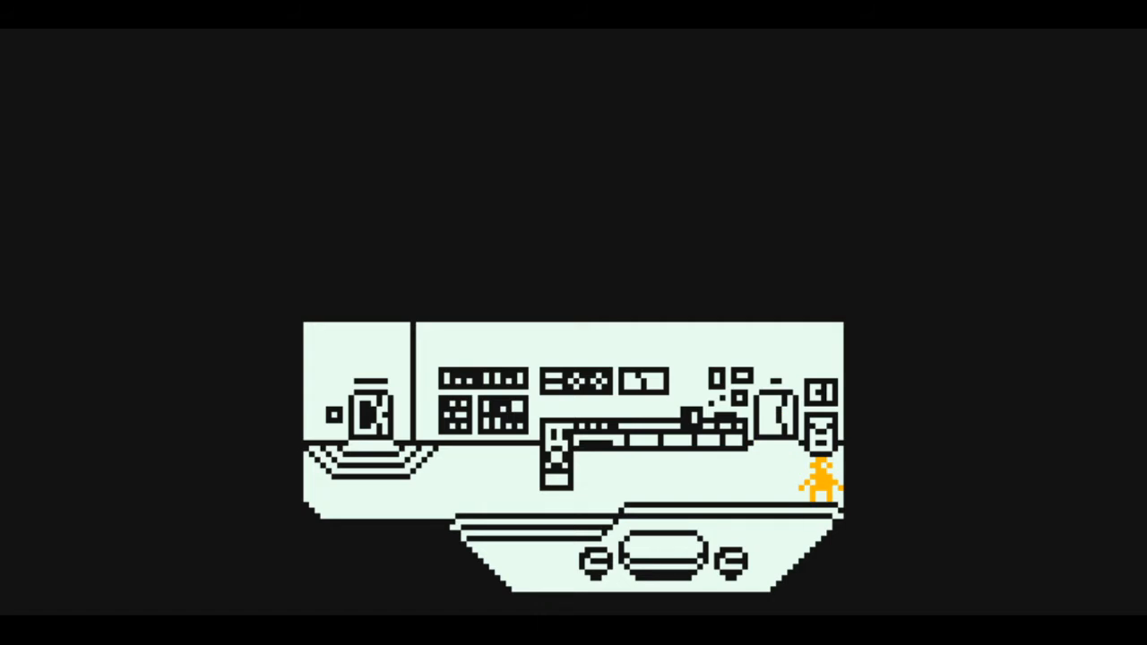
{"action": "key", "text": "left"}
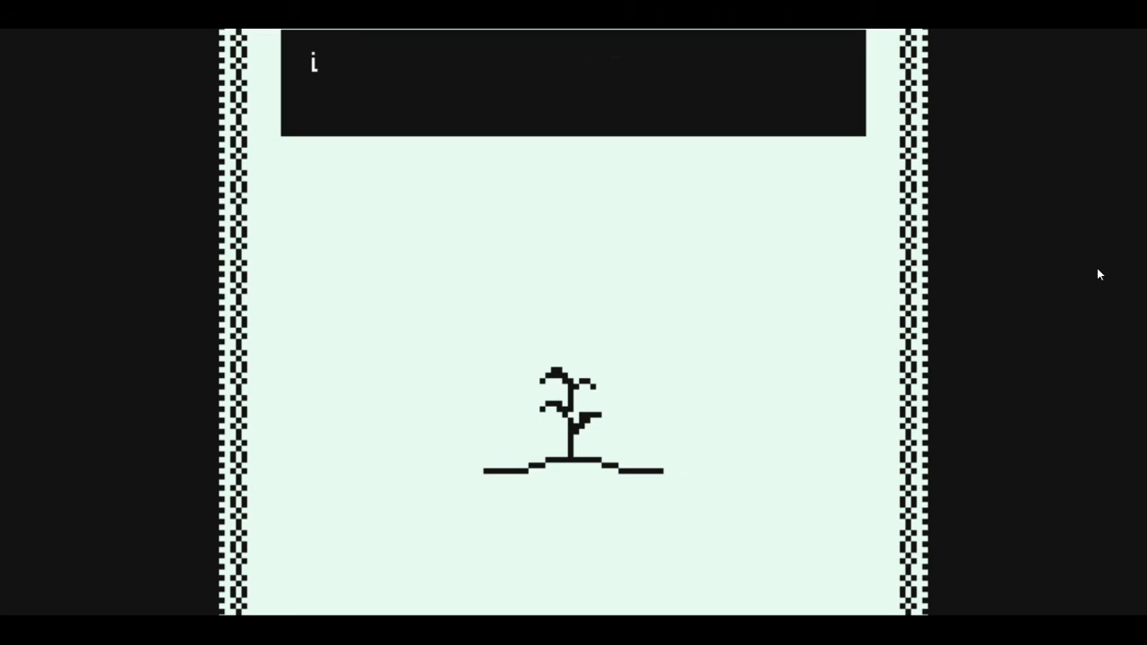
Advance the plant scene's remaining dialogue and return to the game page
{"action": "type", "text": "che"}
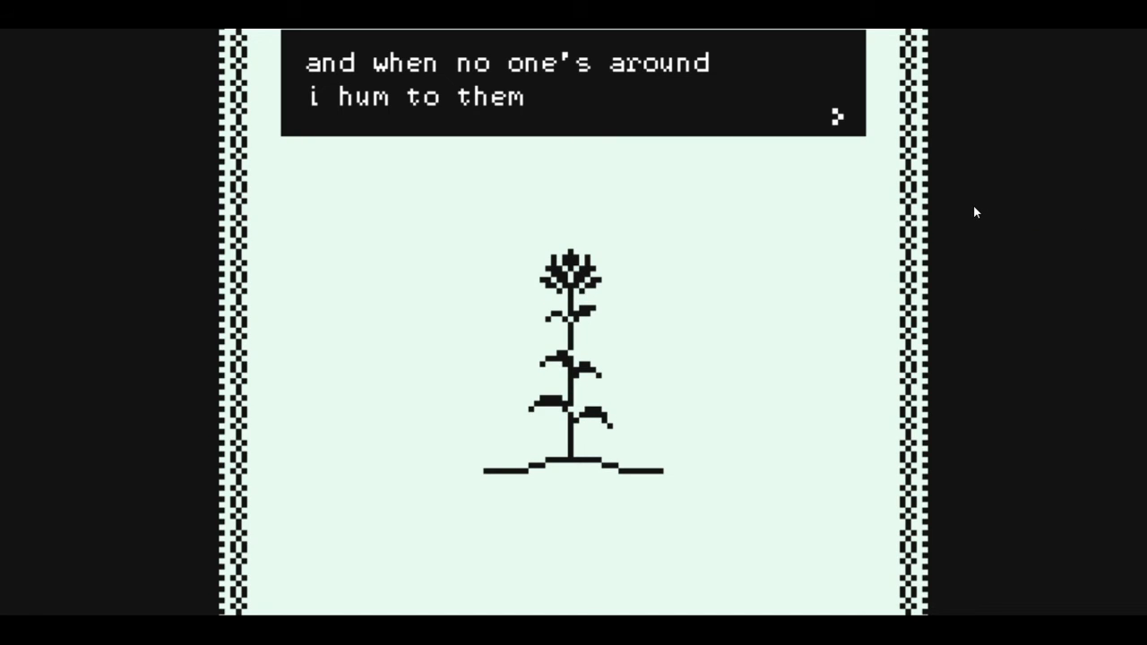
{"action": "left_click", "coordinate": [837, 116]}
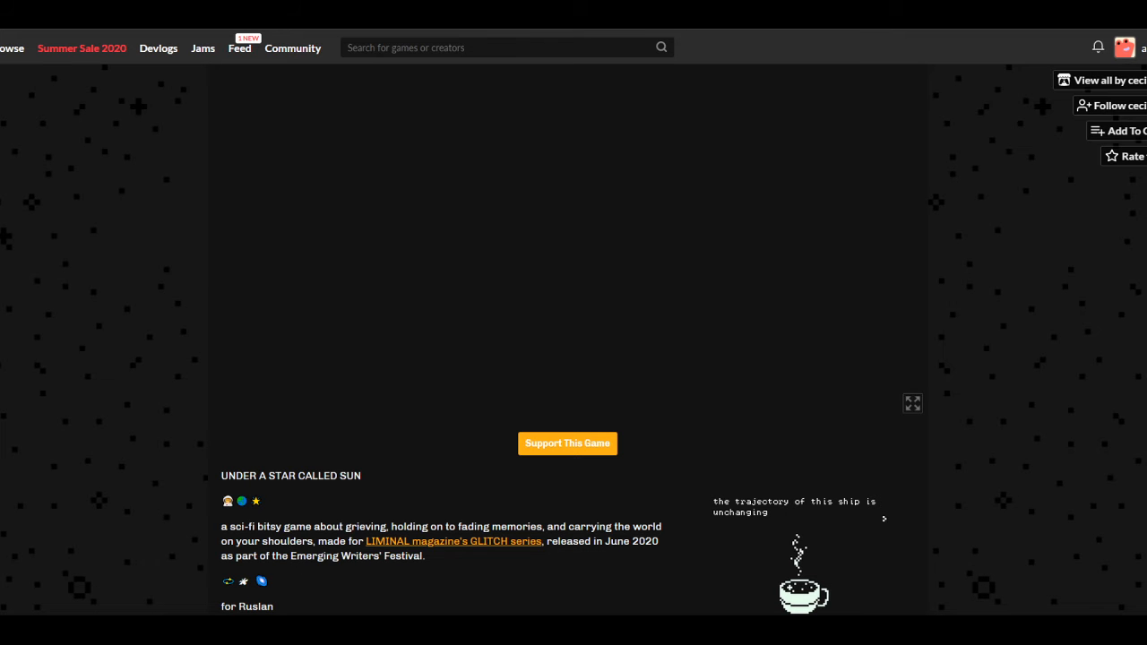
{"action": "mouse_move", "coordinate": [1040, 613]}
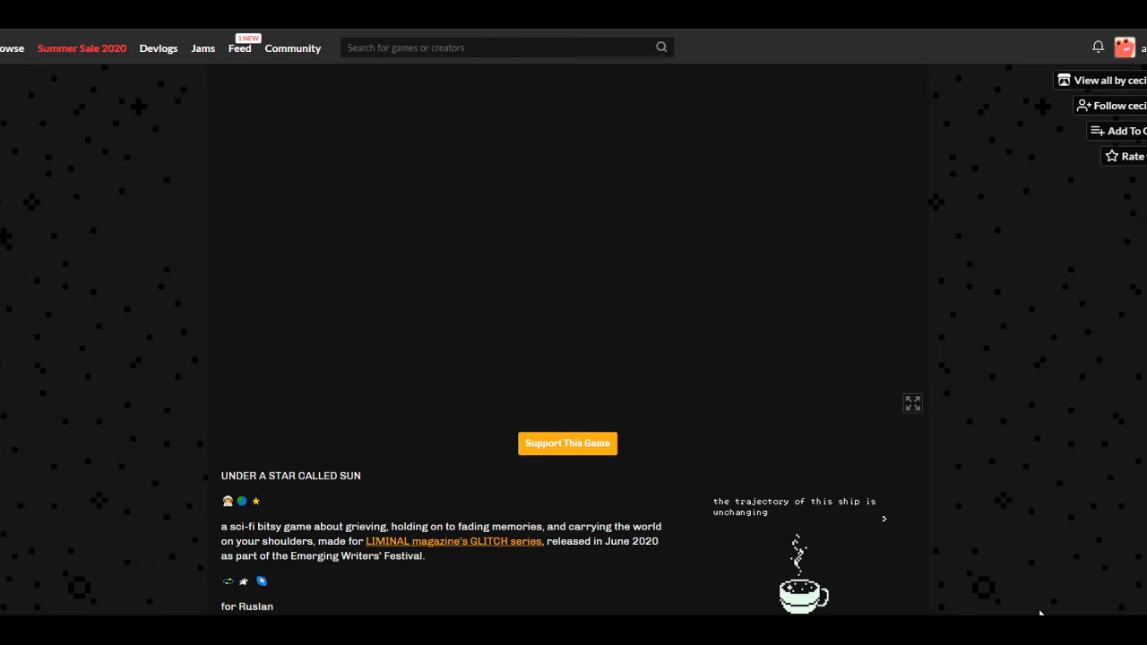
{"action": "mouse_move", "coordinate": [1050, 502]}
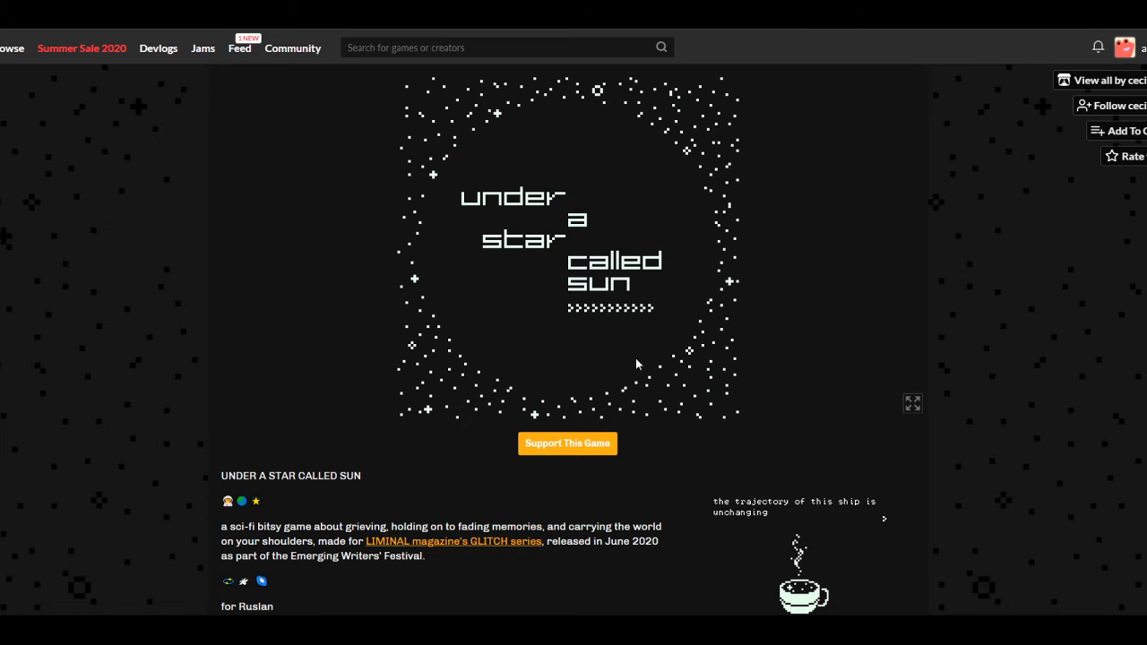
Scroll the game page down and back to the top with the title screen showing
{"action": "scroll", "scroll_direction": "down", "scroll_amount": 3}
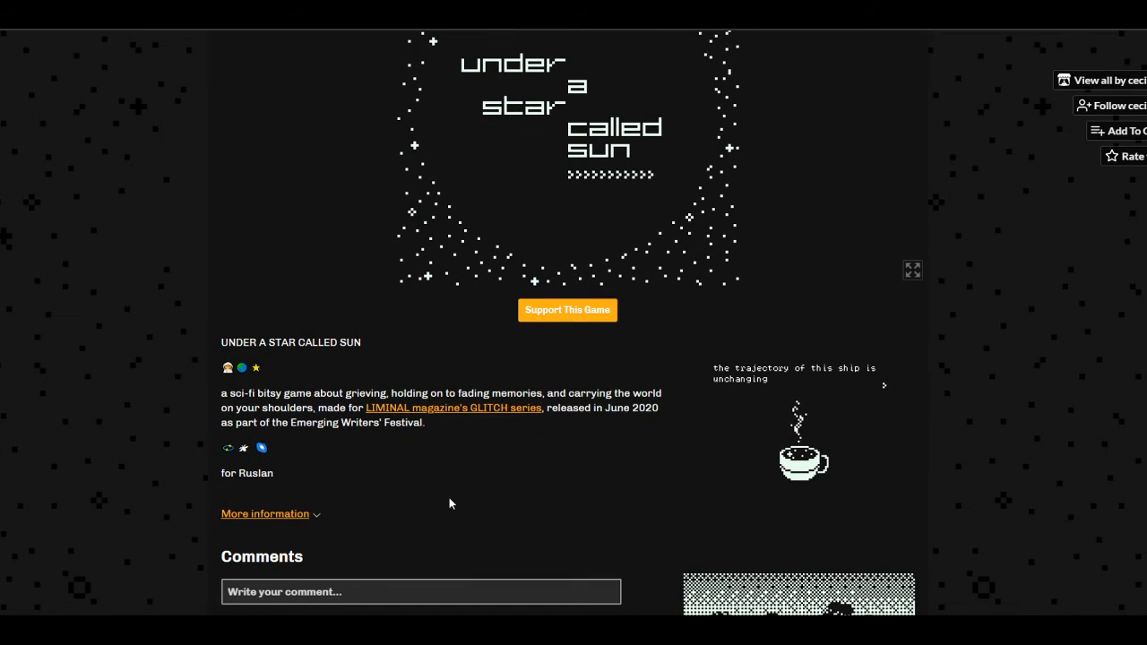
{"action": "scroll", "scroll_direction": "up", "scroll_amount": 3}
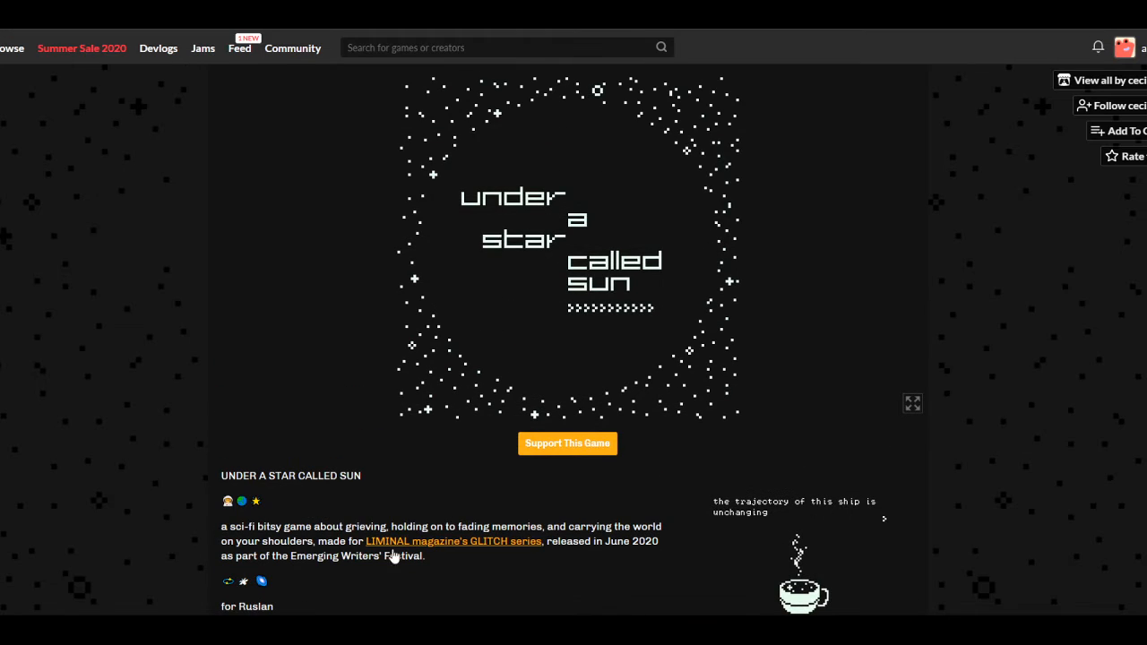
{"action": "mouse_move", "coordinate": [968, 401]}
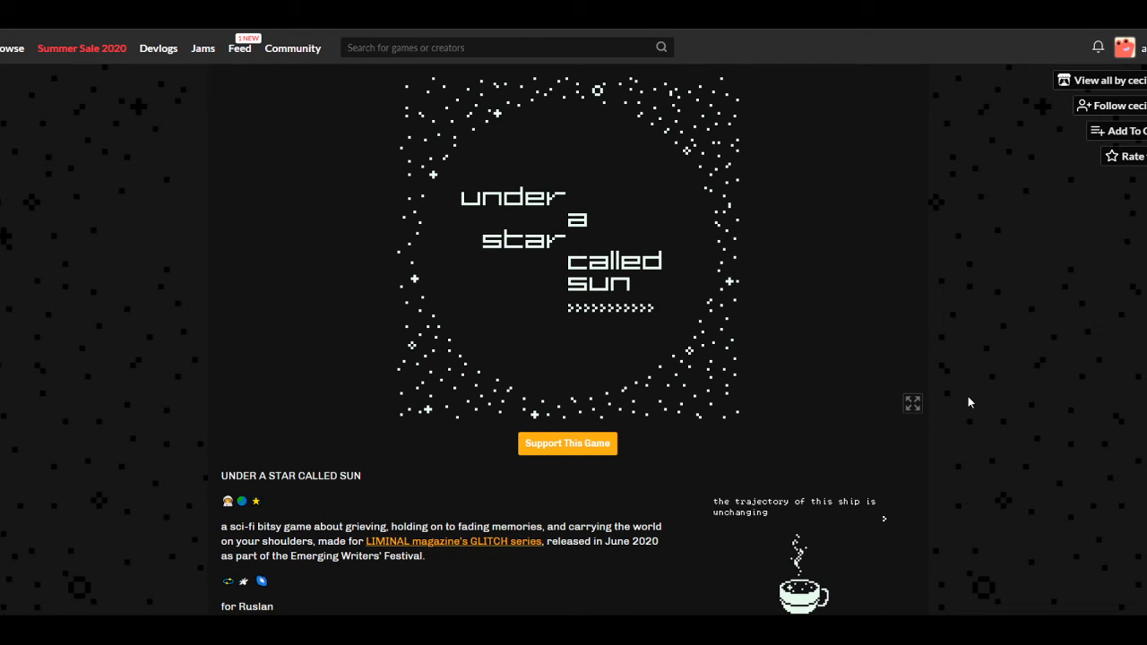
{"action": "mouse_move", "coordinate": [1047, 312]}
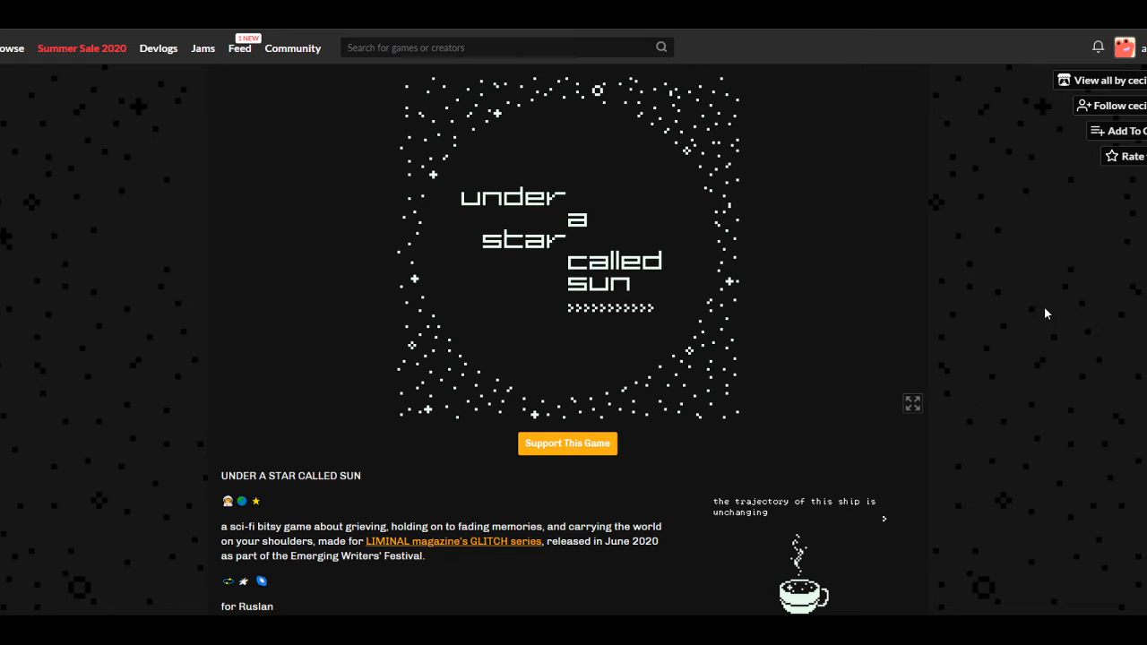
Follow the creator and browse their profile page of games like Continental Drift and Novena
{"action": "left_click", "coordinate": [1119, 105]}
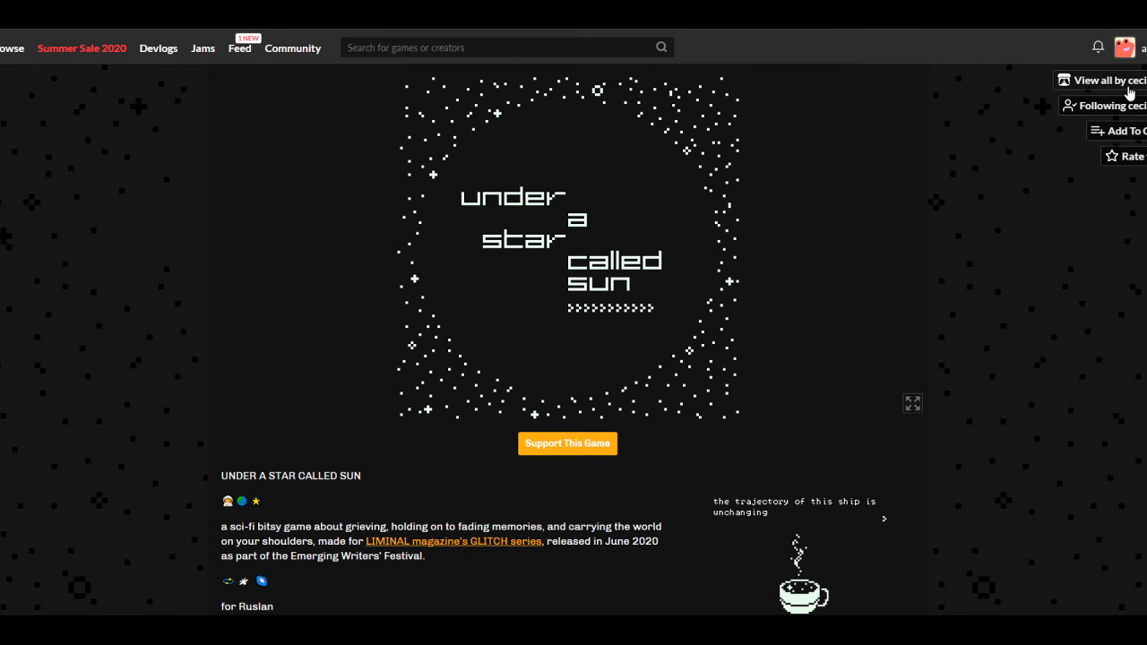
{"action": "left_click", "coordinate": [1102, 79]}
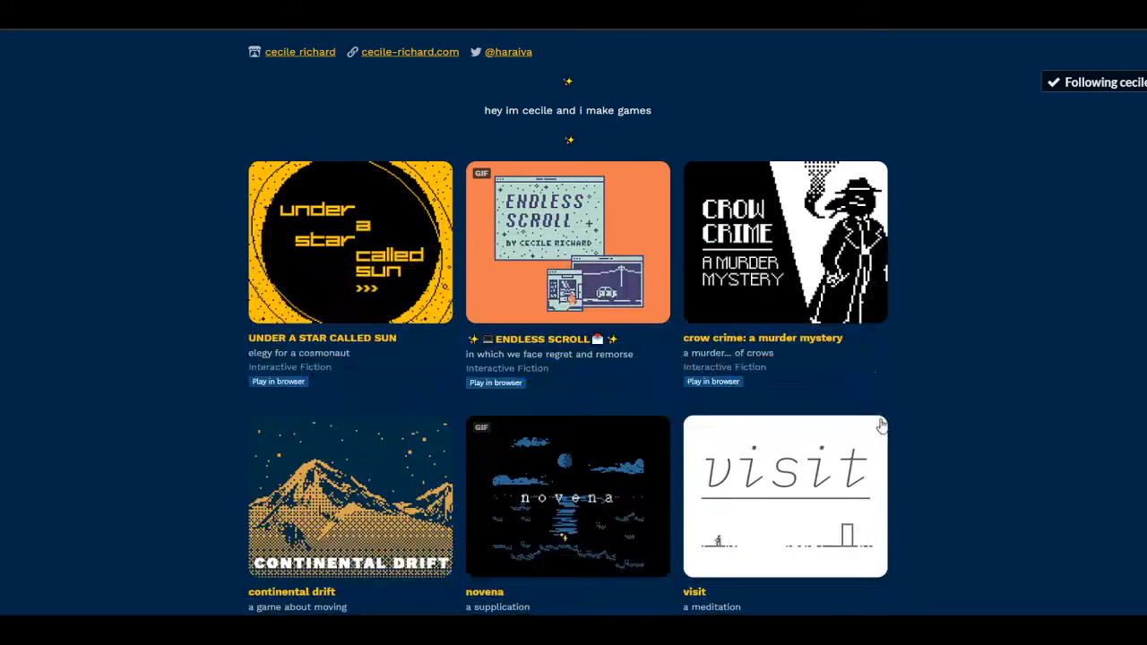
{"action": "scroll", "scroll_direction": "down", "scroll_amount": 3}
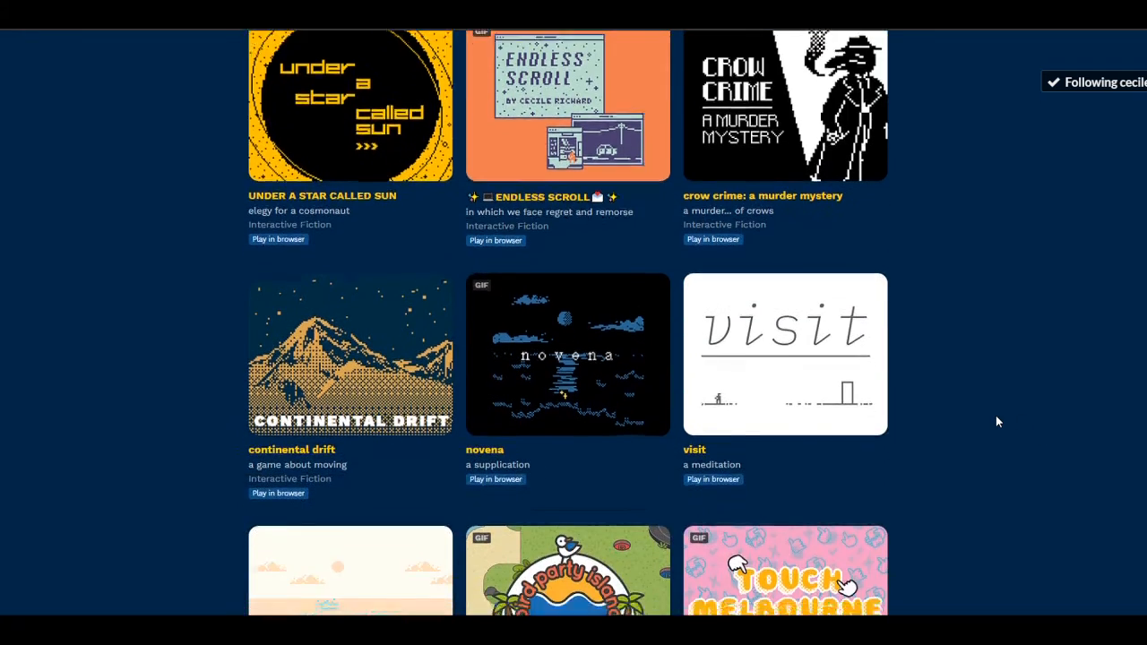
{"action": "scroll", "scroll_direction": "down", "scroll_amount": 3}
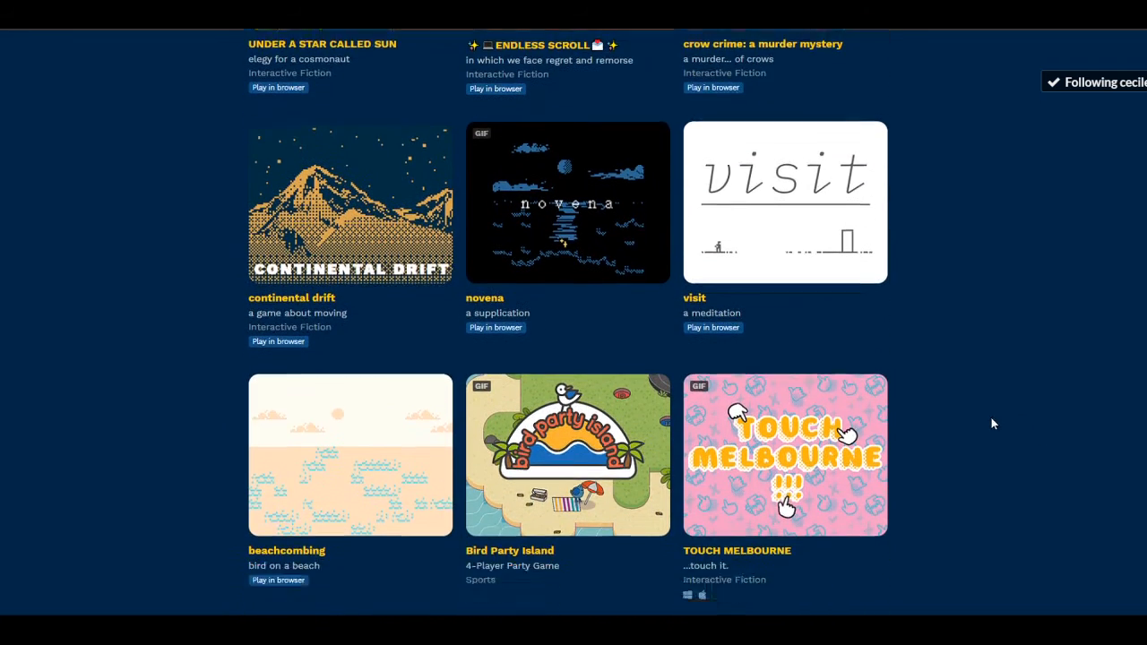
{"action": "scroll", "scroll_direction": "down", "scroll_amount": 3}
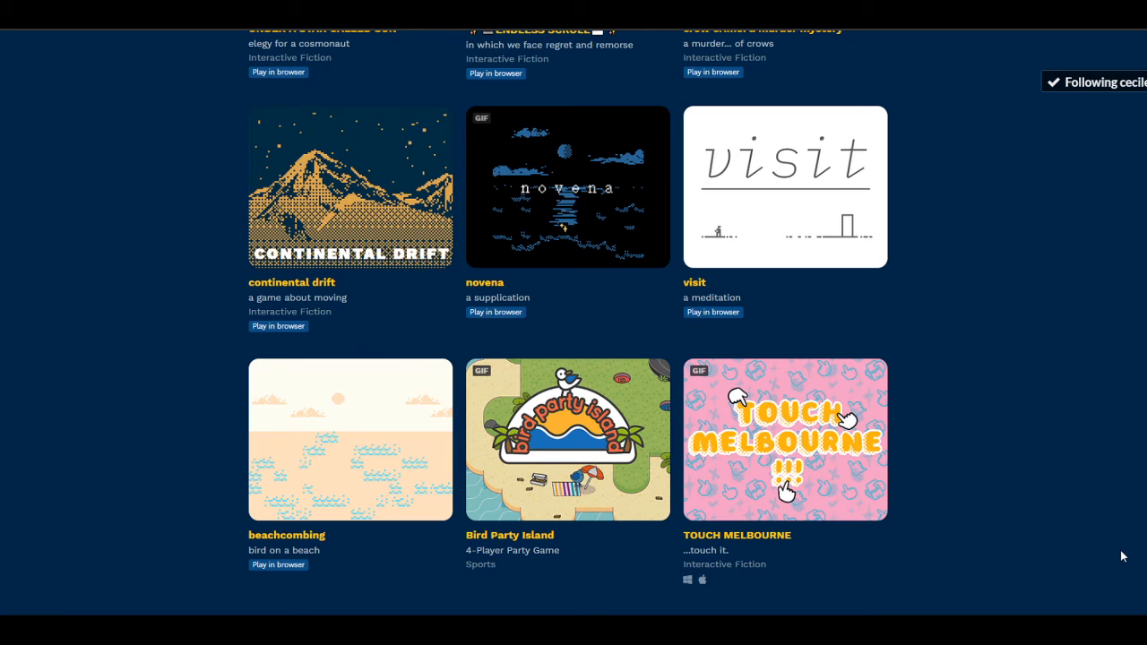
{"action": "mouse_move", "coordinate": [954, 520]}
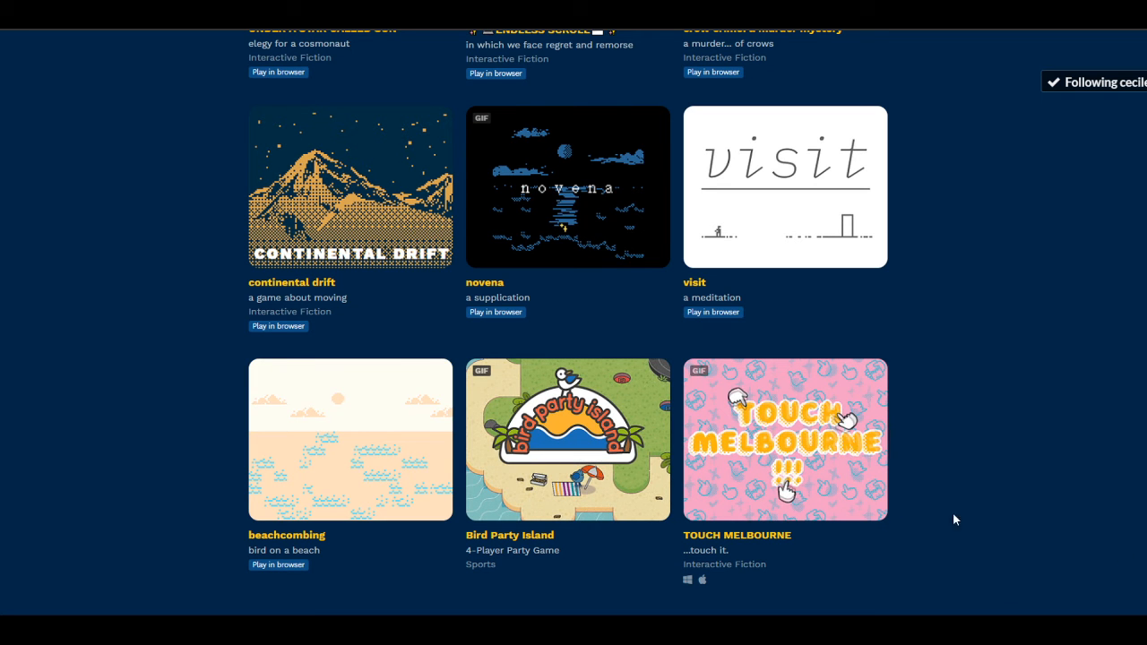
{"action": "scroll", "scroll_direction": "up", "scroll_amount": 3}
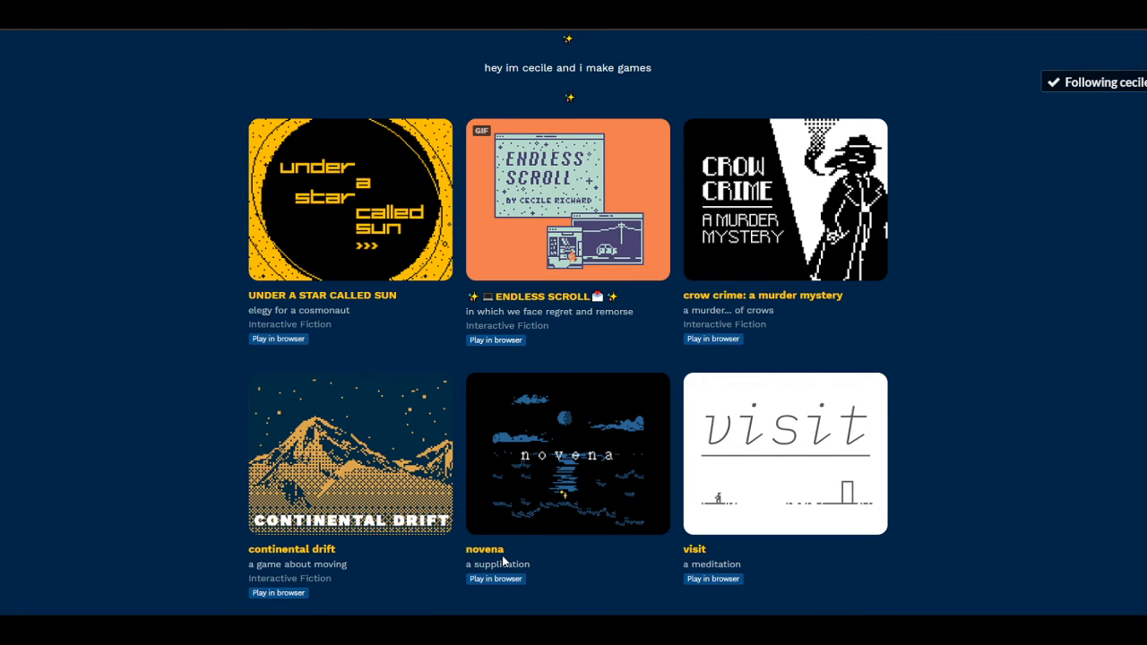
Open novena's page from the creator's list and run the poem to show the cathedral scene
{"action": "left_click", "coordinate": [566, 452]}
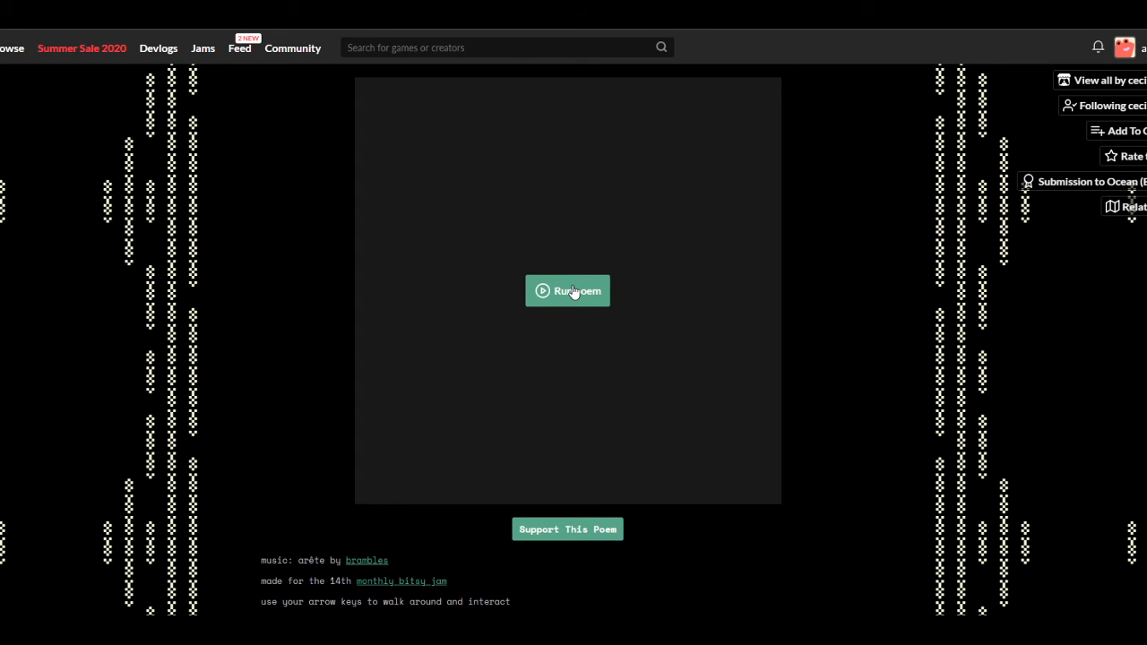
{"action": "left_click", "coordinate": [566, 291]}
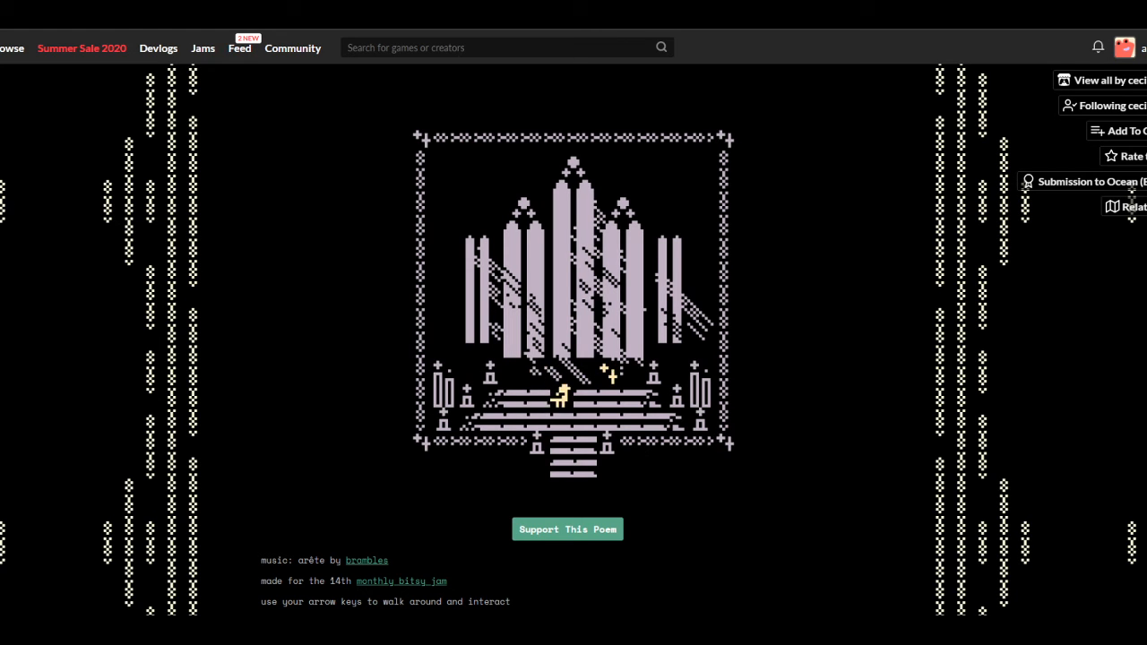
Walk through the cathedral and the dark passage into the sword-in-stone scene
{"action": "key", "text": "Down"}
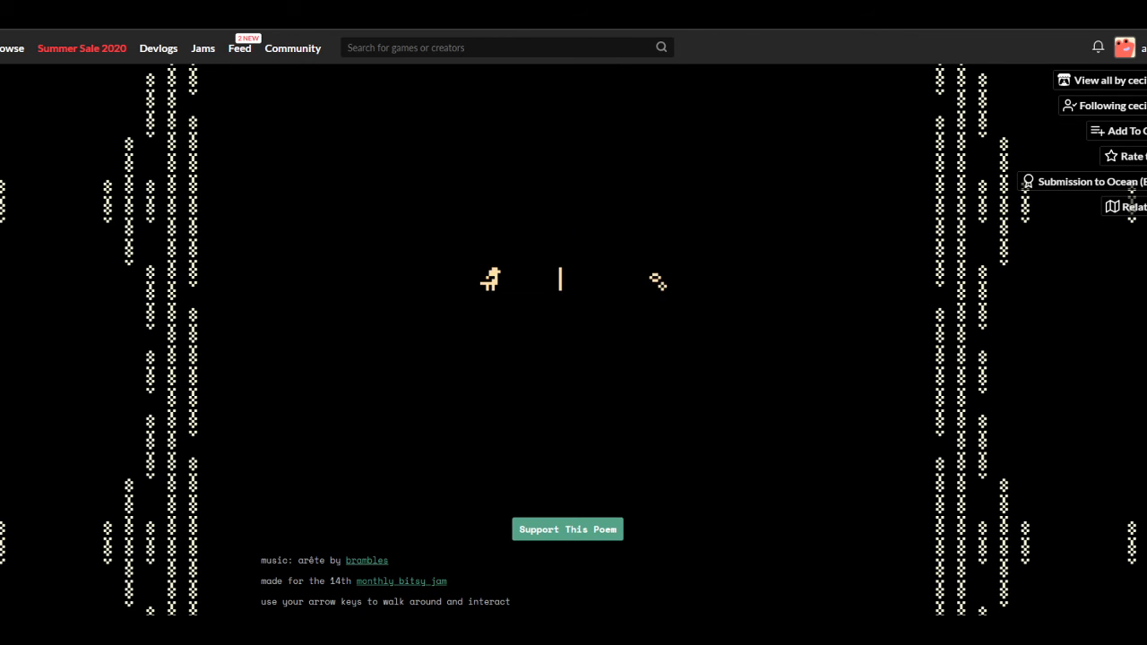
{"action": "key", "text": "Right"}
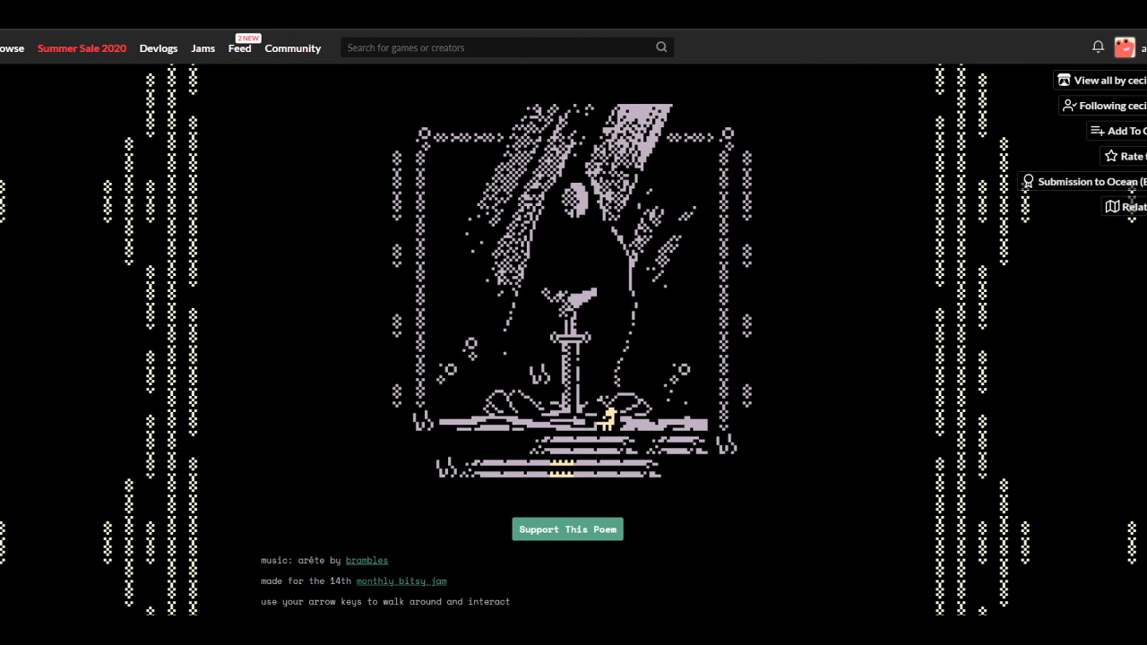
Explore the sword scene and move on through the dark passage to the sunset over the sea
{"action": "key", "text": "Down"}
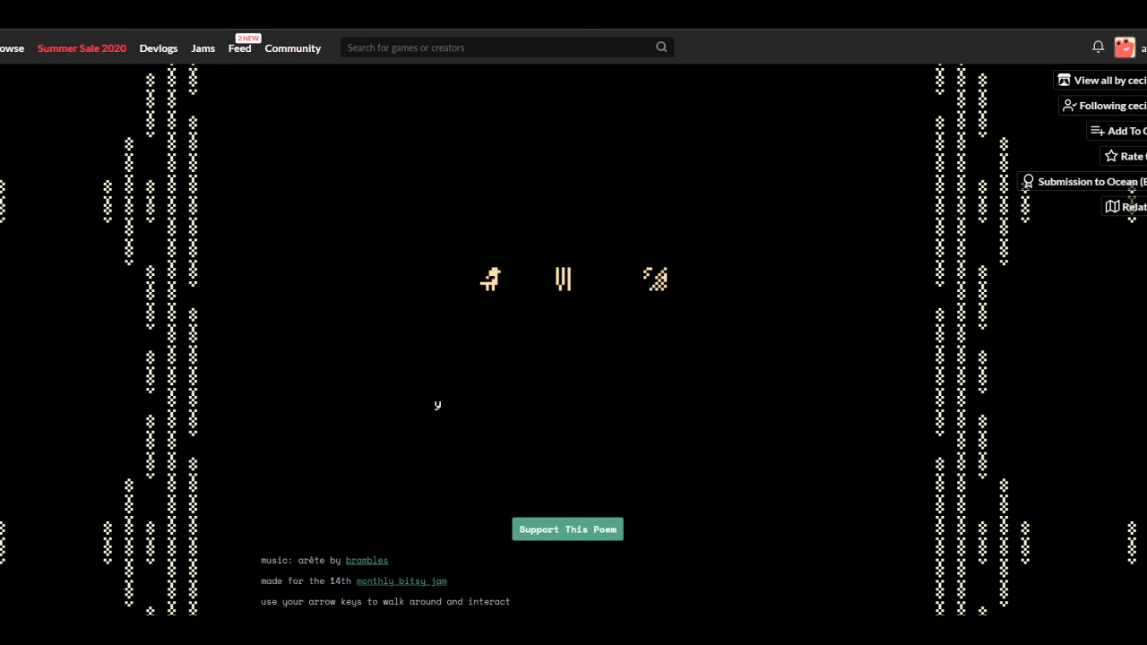
{"action": "key", "text": "Right"}
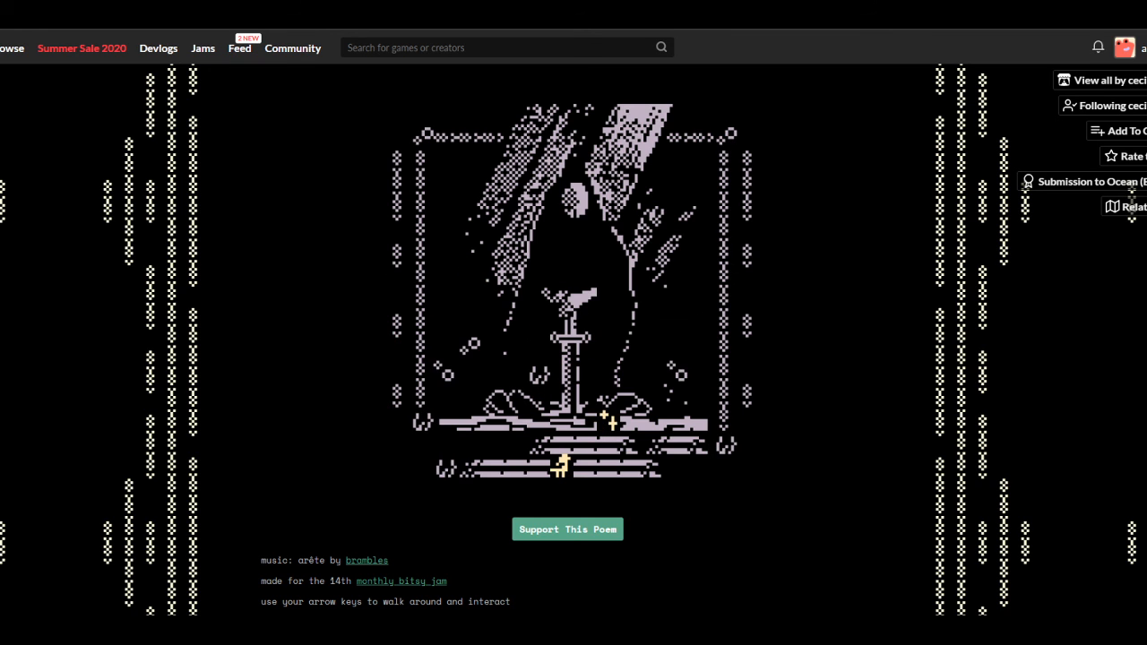
{"action": "key", "text": "up"}
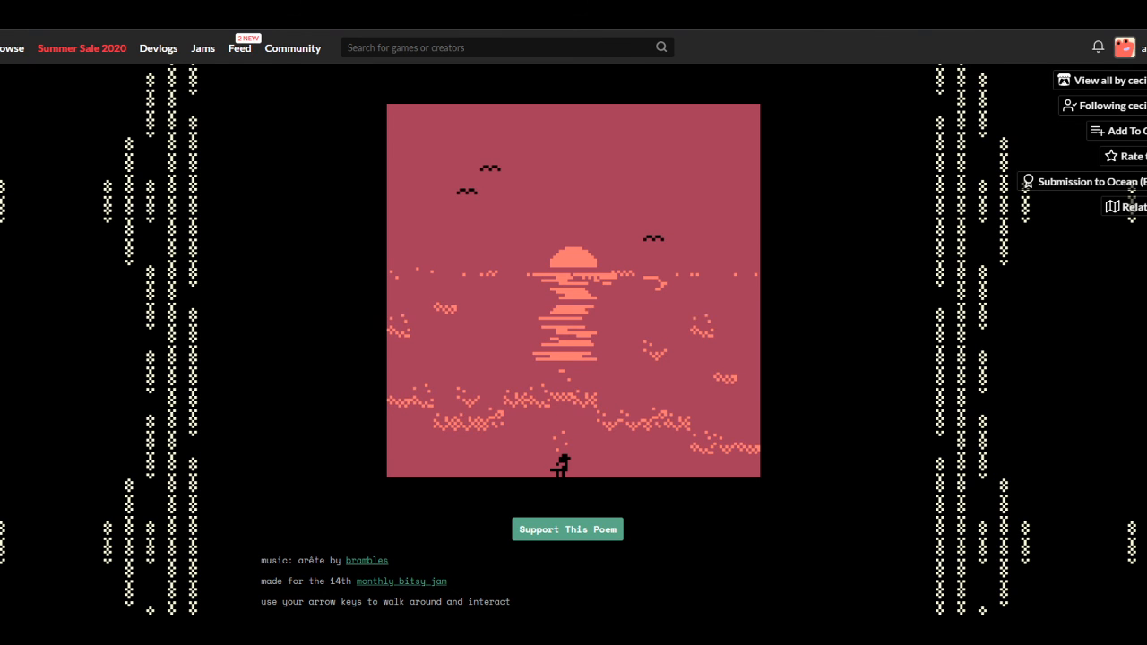
Walk the novena character up through the sunset scene until it loops back to the cathedral
{"action": "key", "text": "up"}
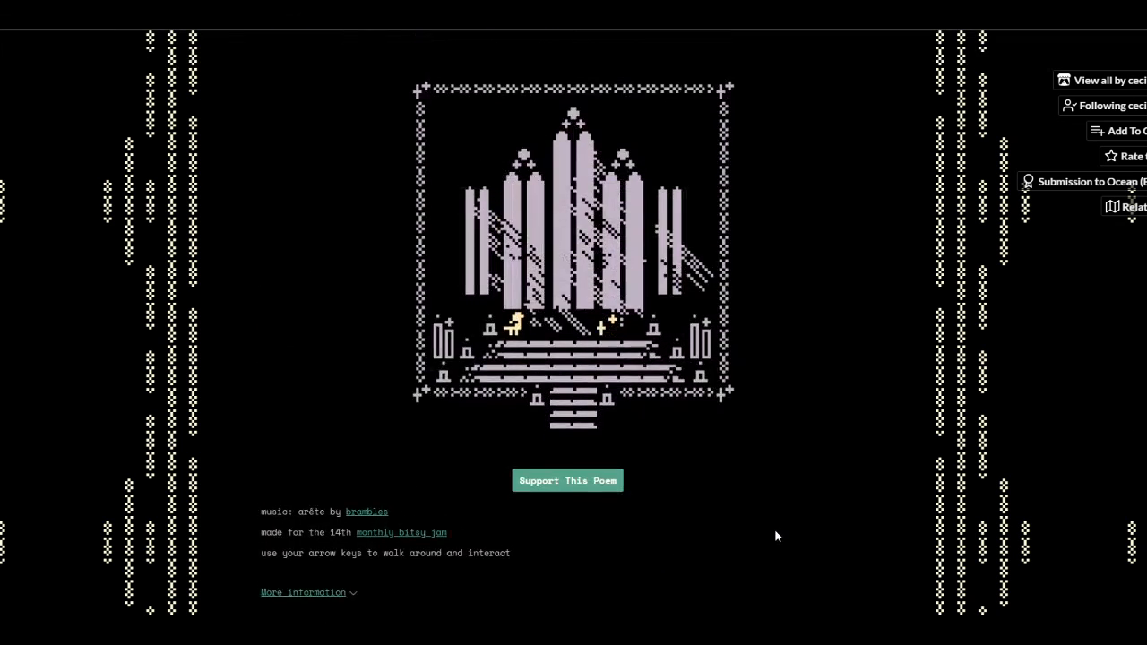
{"action": "scroll", "scroll_direction": "down", "scroll_amount": 3}
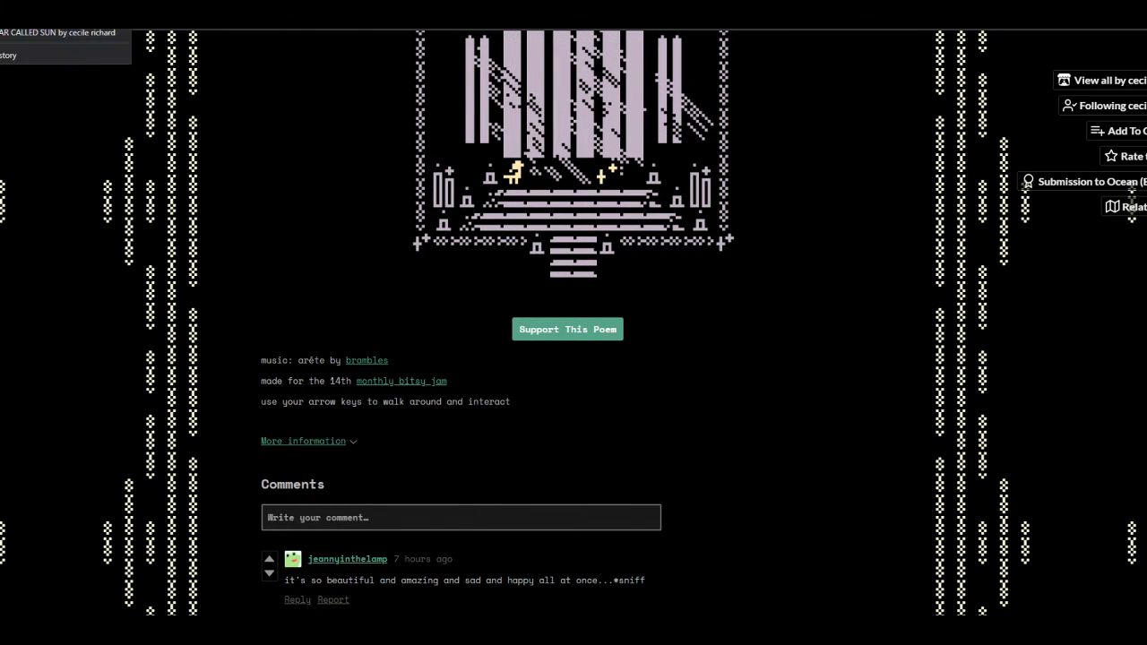
{"action": "scroll", "scroll_direction": "up", "scroll_amount": 3}
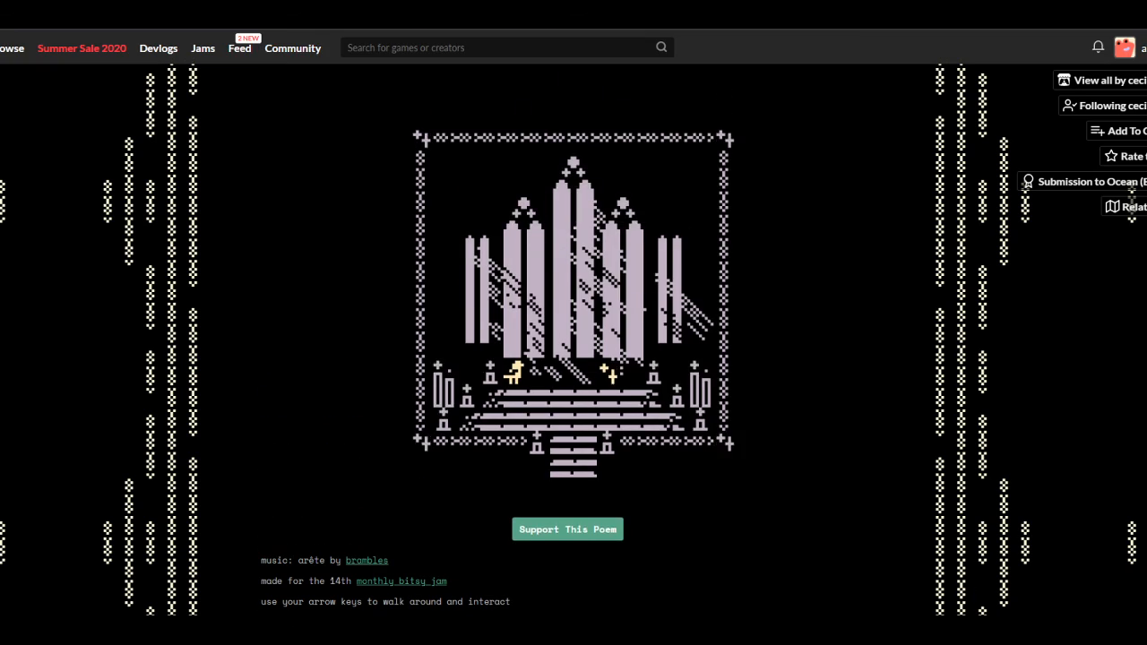